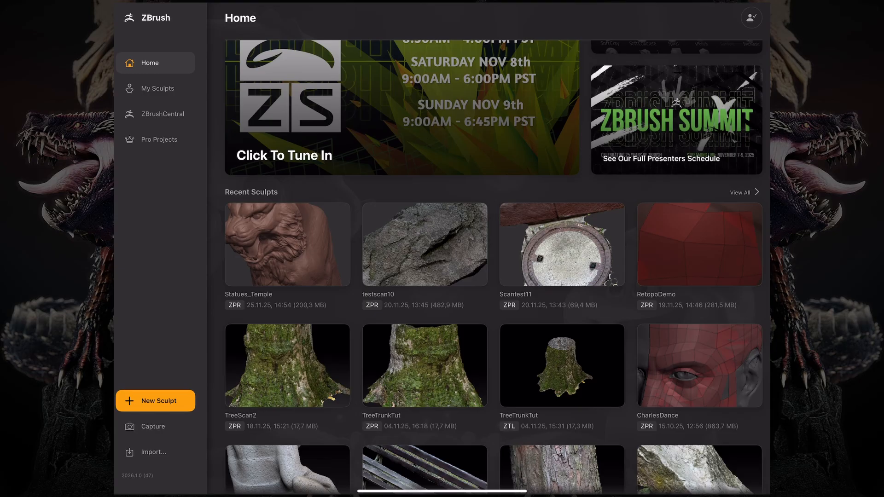
- Open the Statues_Temple tiger sculpt and browse the Topology brush category
click(156, 402)
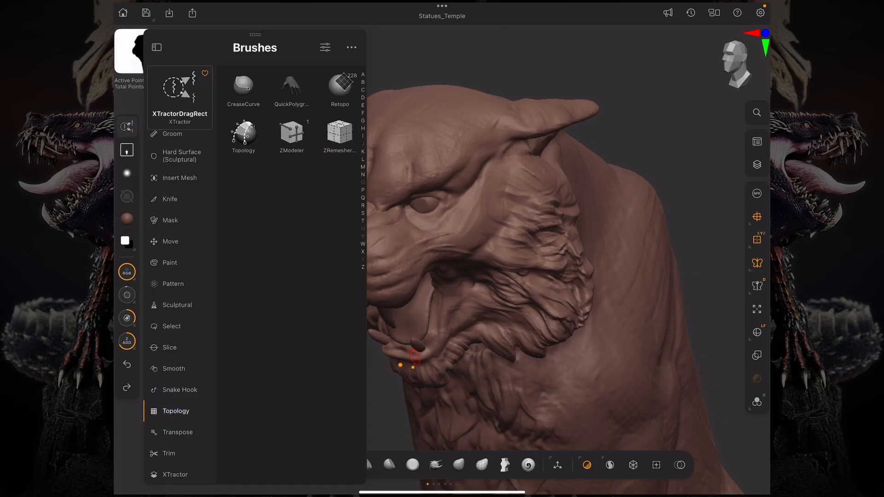
- Select the Retopo patch brush and open the Subtools list with TigerHead active
click(339, 88)
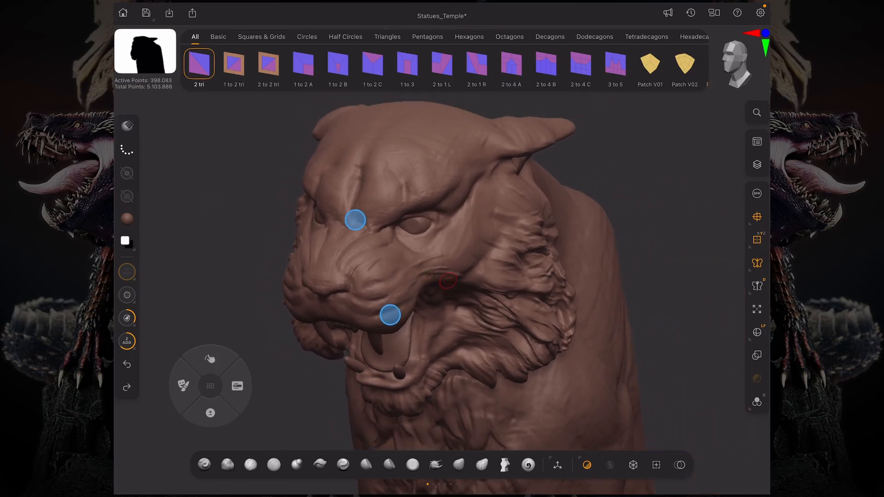
click(756, 165)
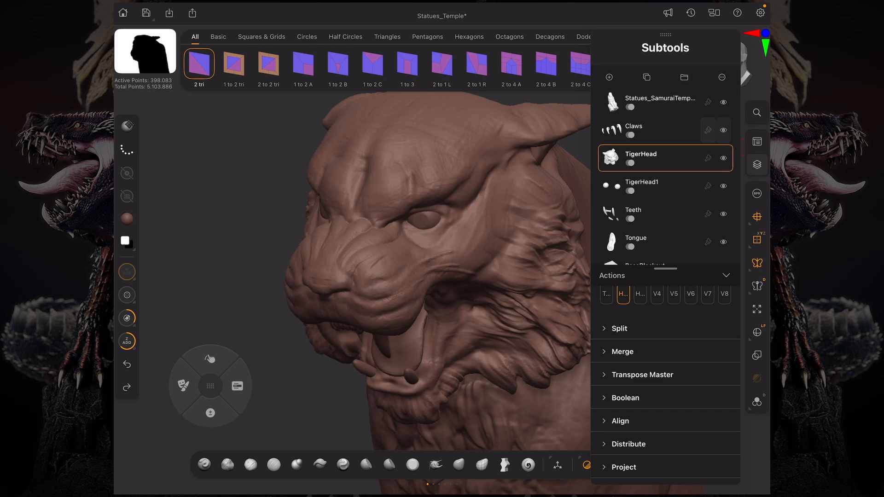
scroll(up, 3)
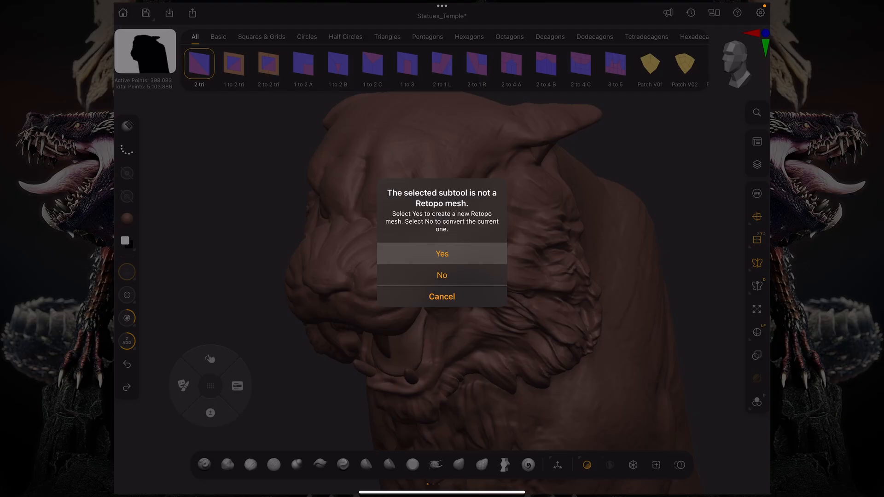
- Create a new Retopo_1 mesh subtool and start placing points on the cheek
click(442, 275)
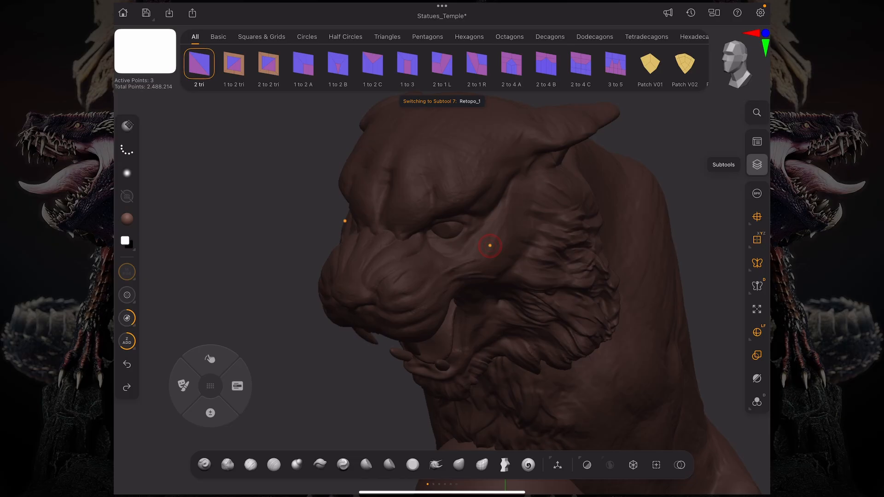
click(757, 165)
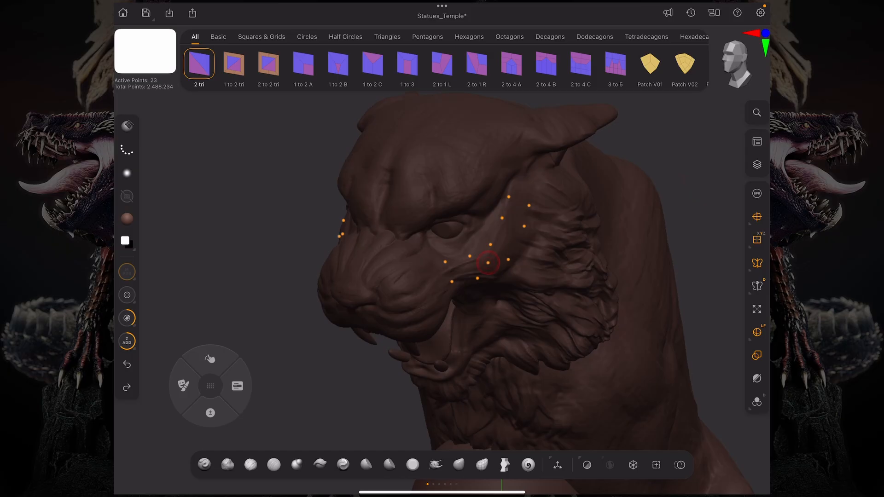
- Rotate the view and join the points into a quad strip up the cheek from the muzzle
click(237, 386)
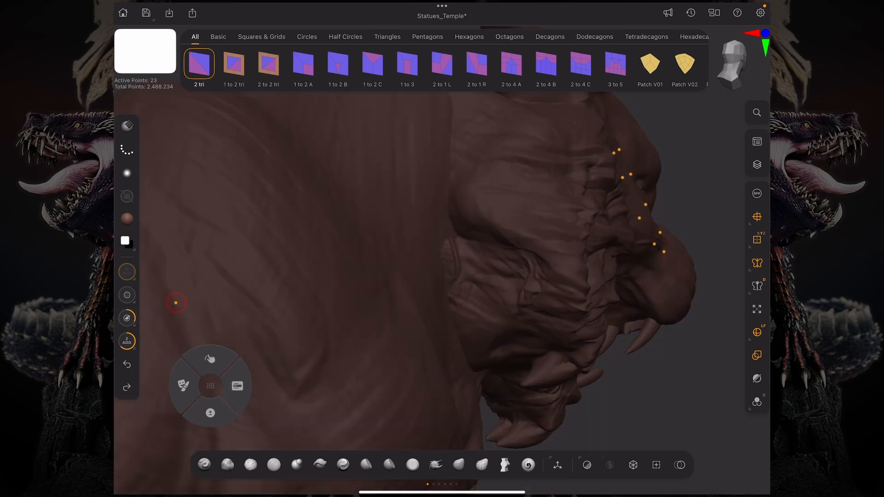
click(237, 385)
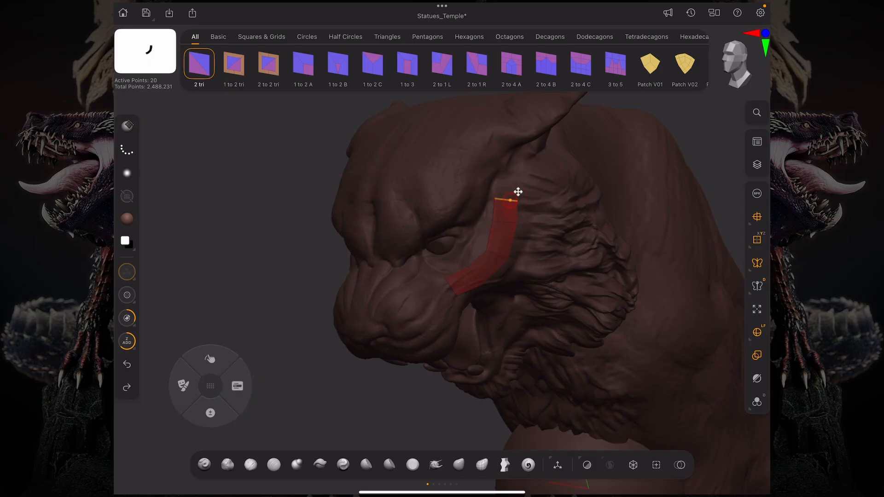
- Extrude the cheek strip's top edge and attach a quad patch beside it
click(126, 306)
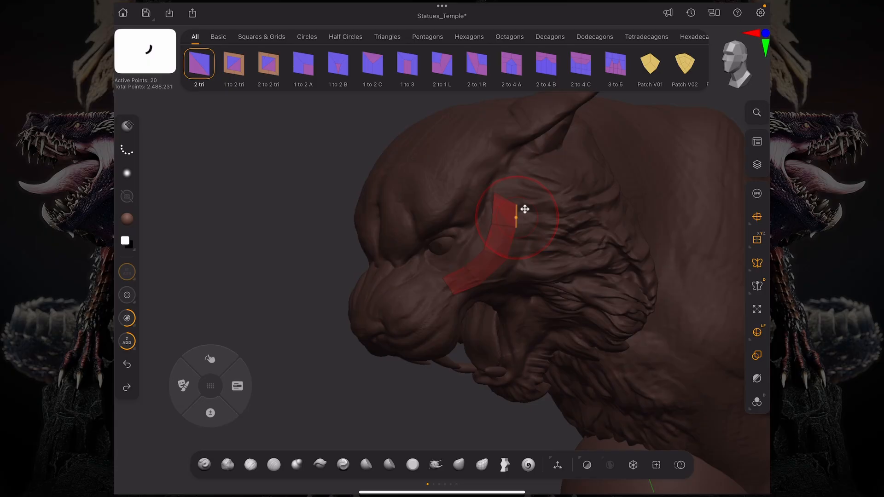
click(210, 412)
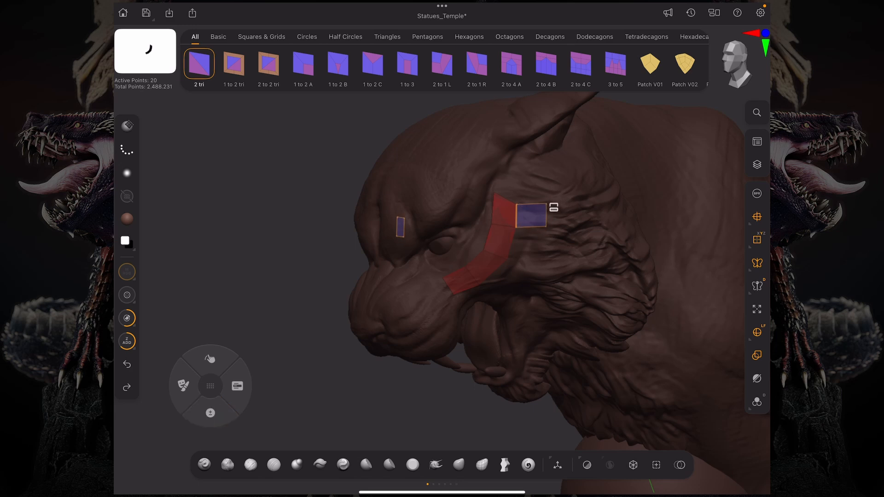
click(183, 385)
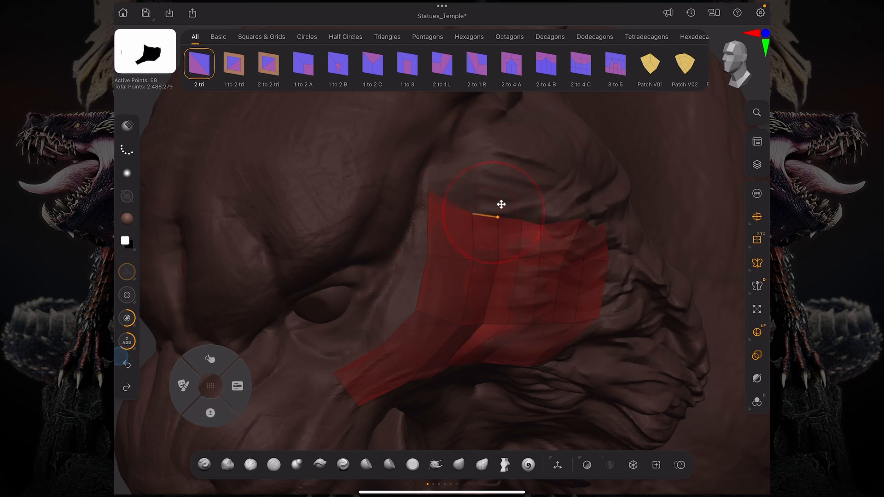
- Add a quad off the patch's upper edge, jutting up toward the brow
click(210, 413)
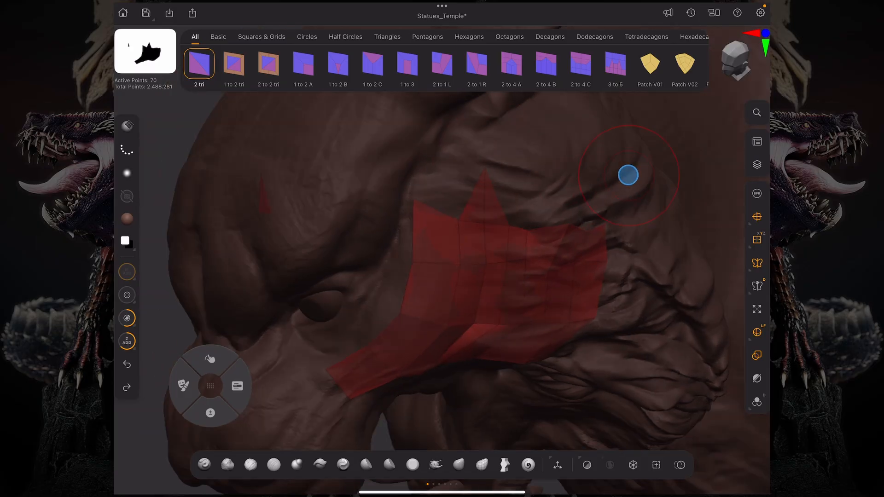
- Extrude three quads upward from the cheek patch's top edge toward the brow ridge
click(211, 413)
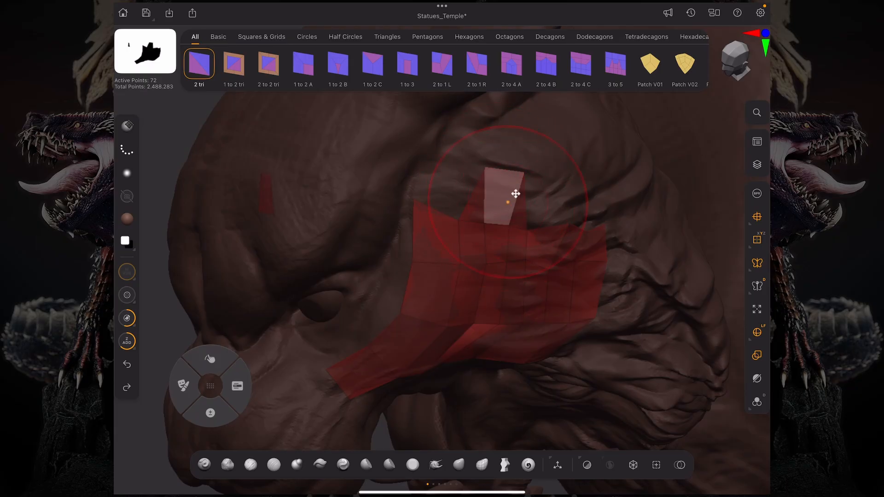
click(210, 413)
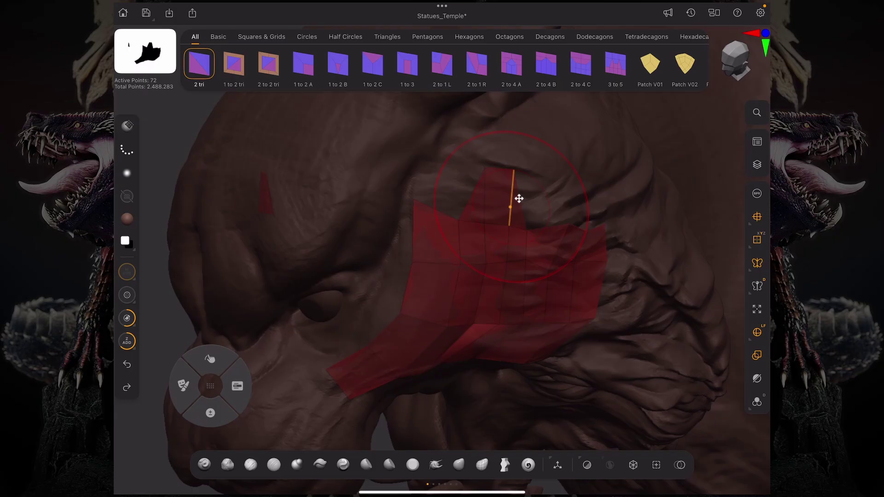
click(210, 412)
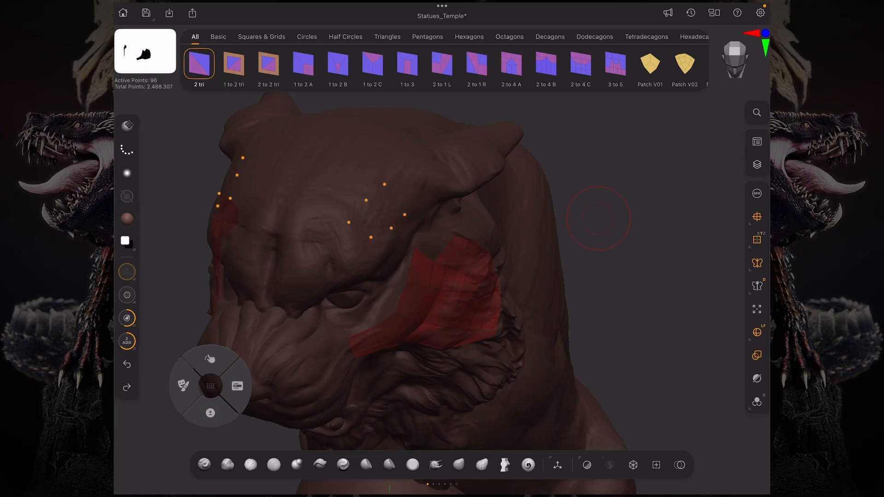
- Add quads around the eye, ending with the narrow strip, one patch and a brow quad
click(181, 386)
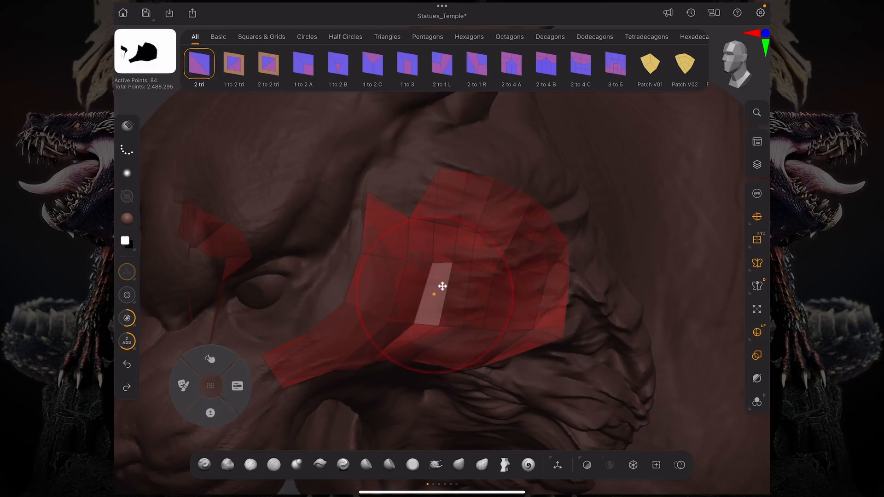
click(211, 406)
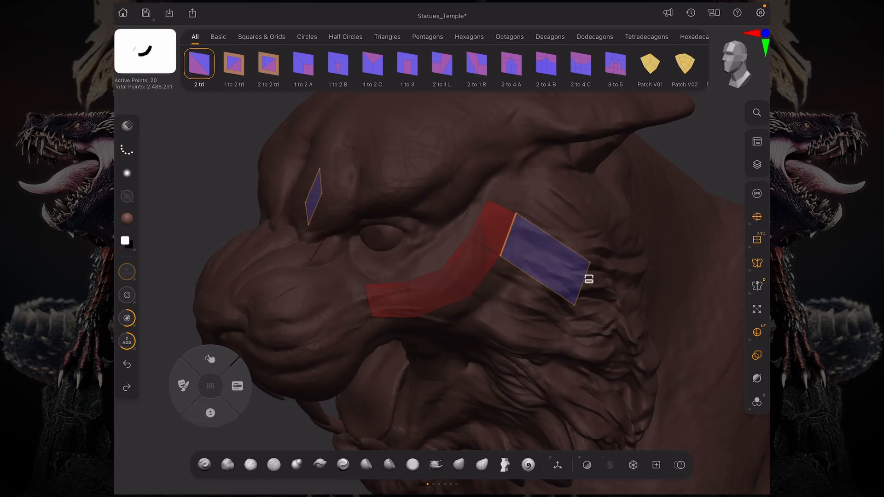
- Extrude a quad at the strip's end, bending the band past the eye toward the ear
click(183, 386)
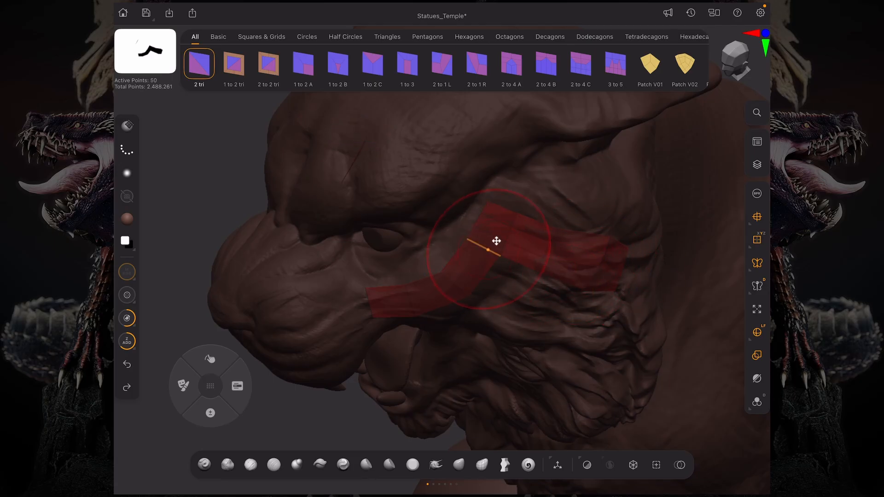
- Insert an edge loop along the cheek strip, trying more loops before returning to one
click(236, 385)
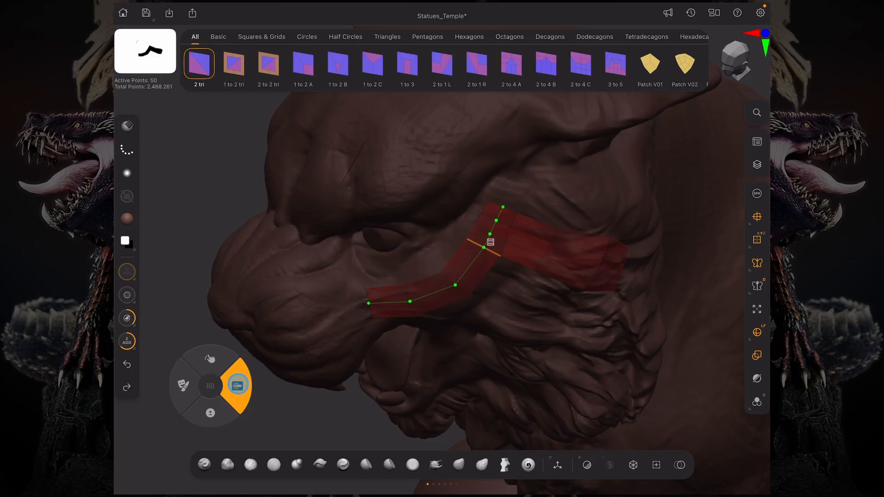
click(237, 385)
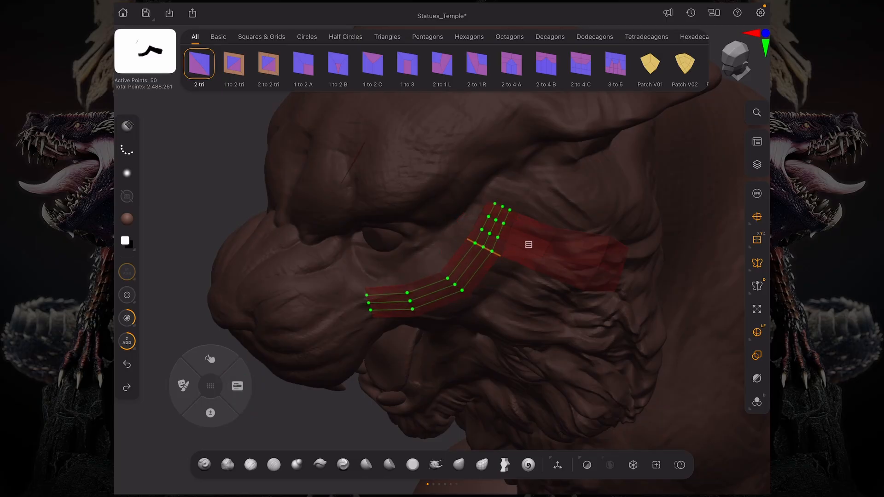
click(236, 385)
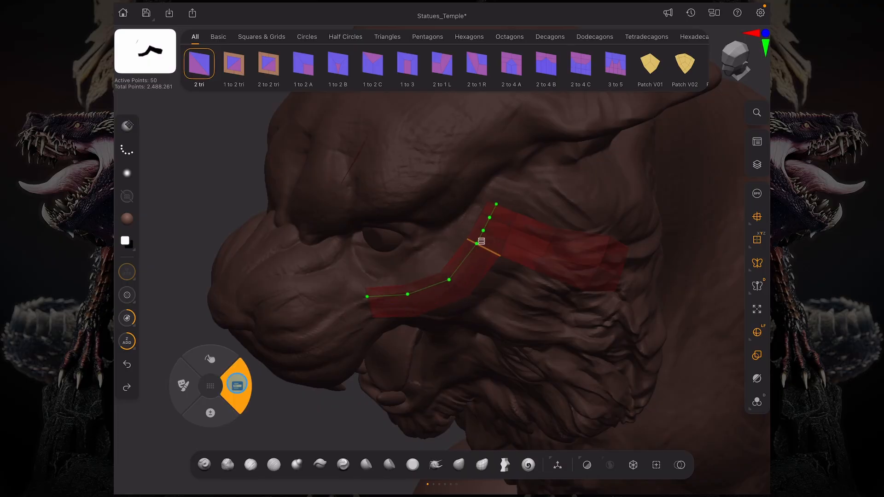